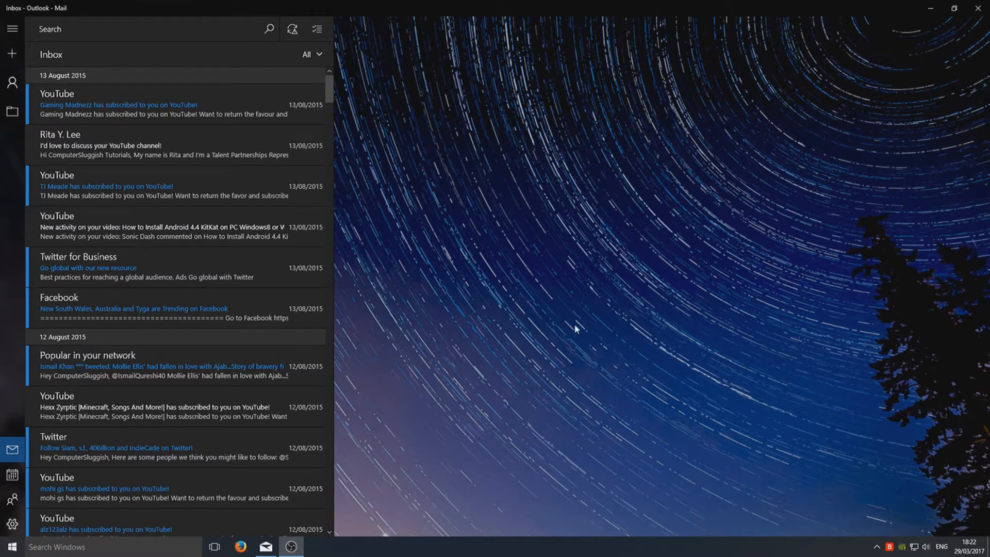
{"action": "mouse_move", "coordinate": [453, 134]}
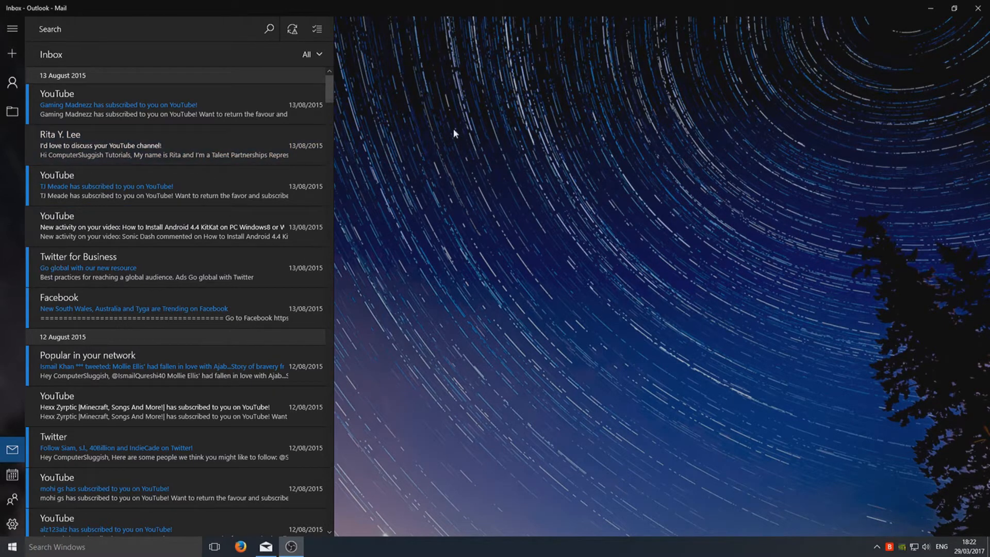
{"action": "mouse_move", "coordinate": [436, 243]}
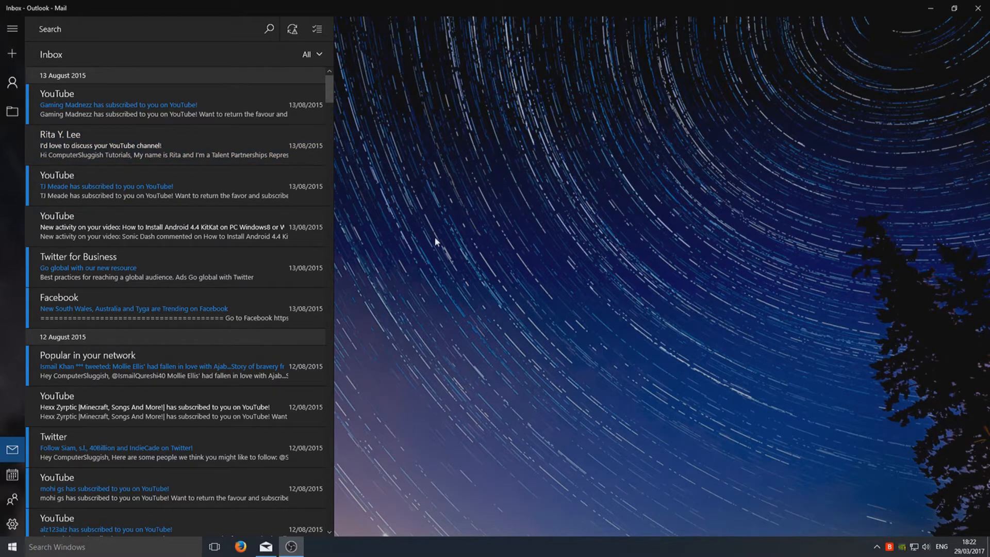
{"action": "mouse_move", "coordinate": [699, 257]}
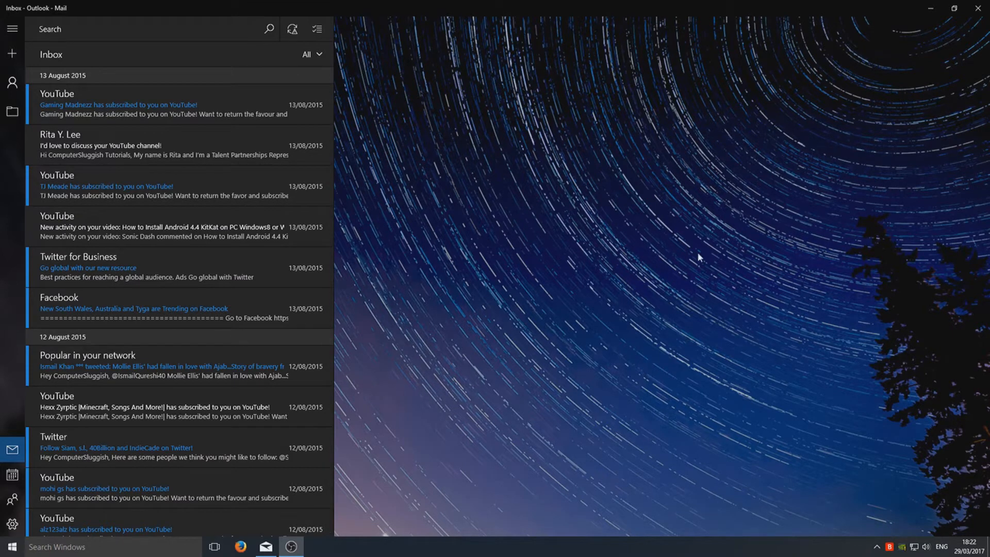
{"action": "mouse_move", "coordinate": [11, 525]}
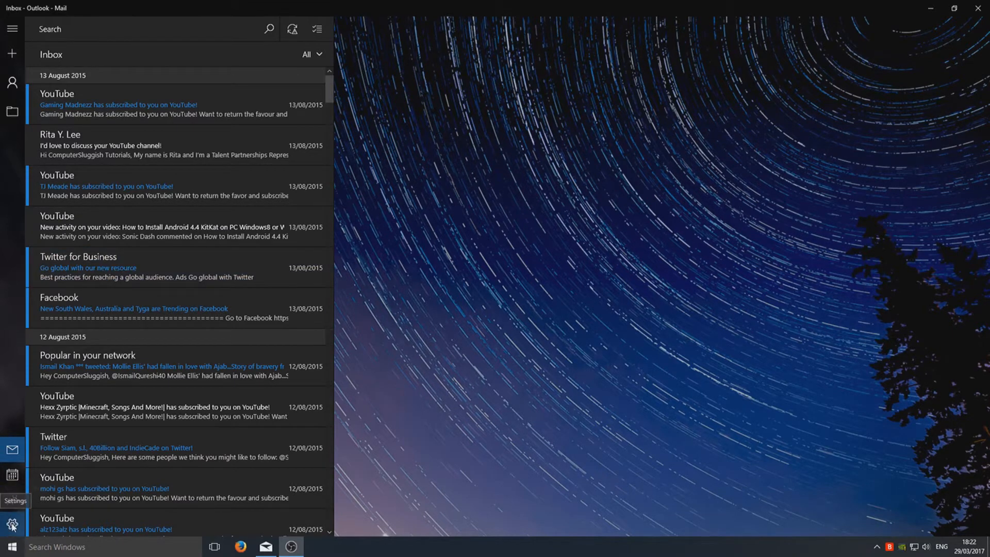
Reach the Personalisation page from the Mail settings pane
{"action": "left_click", "coordinate": [11, 525]}
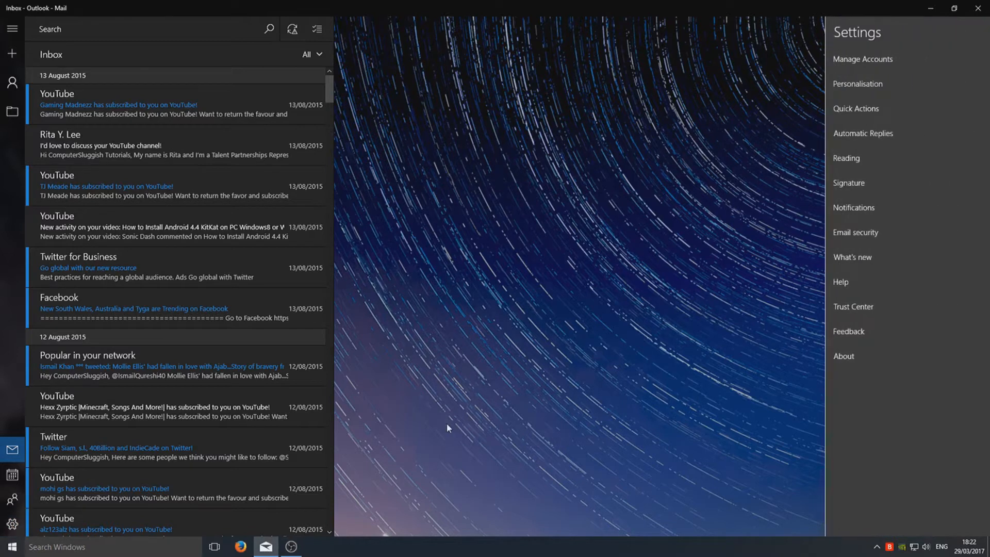
{"action": "mouse_move", "coordinate": [891, 89]}
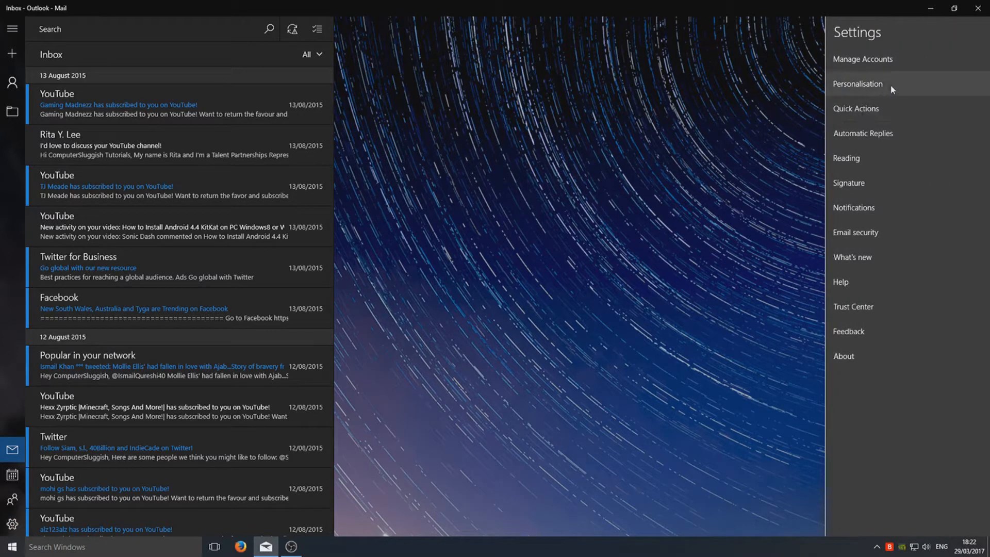
{"action": "left_click", "coordinate": [857, 83]}
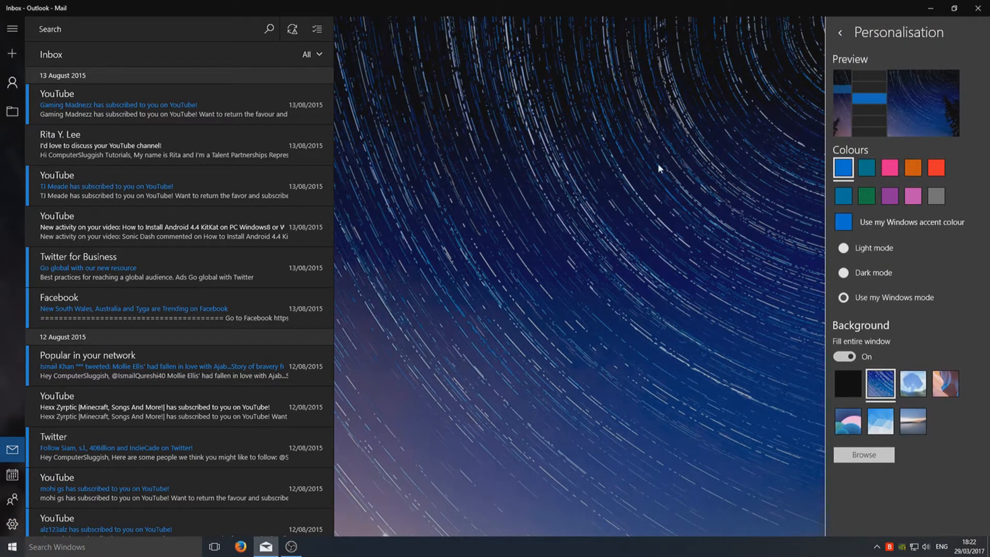
{"action": "mouse_move", "coordinate": [869, 141]}
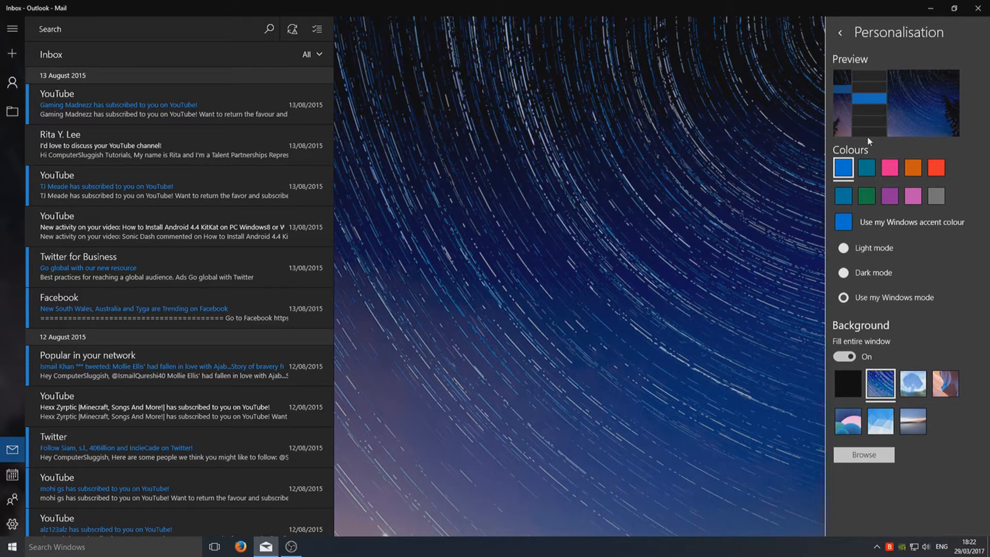
{"action": "mouse_move", "coordinate": [916, 148]}
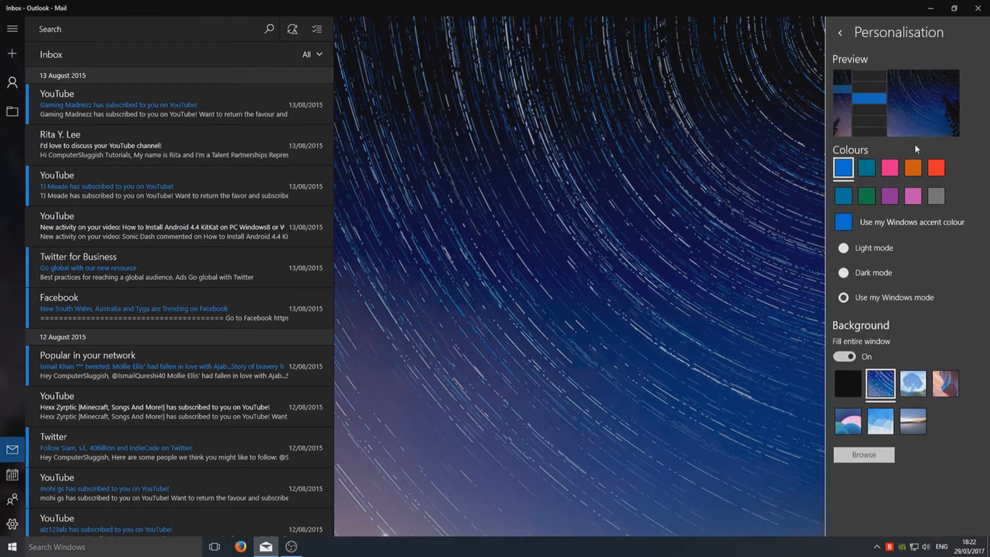
Preview several accent swatches (pink, grey) and settle on the green accent colour
{"action": "left_click", "coordinate": [867, 167]}
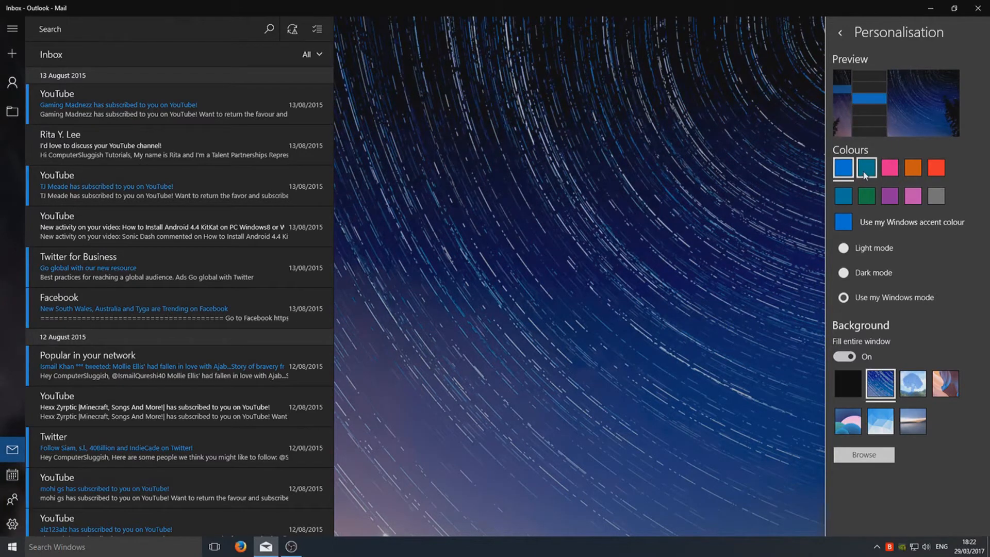
{"action": "left_click", "coordinate": [843, 167]}
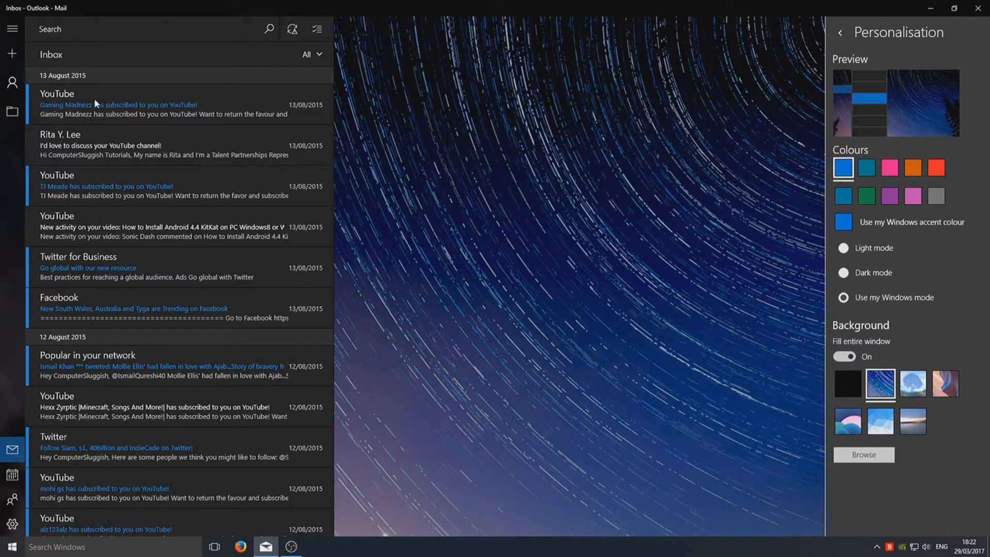
{"action": "mouse_move", "coordinate": [42, 177]}
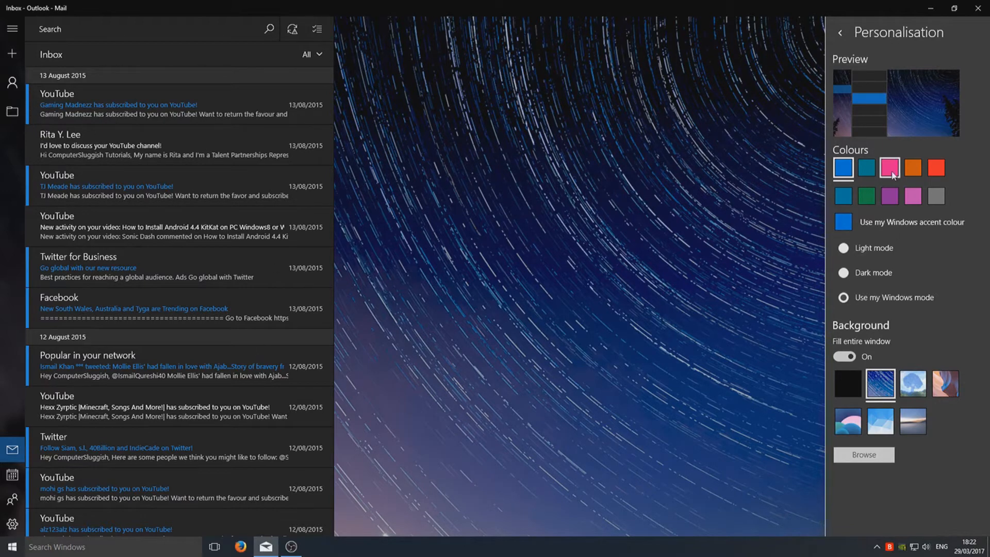
{"action": "left_click", "coordinate": [867, 196]}
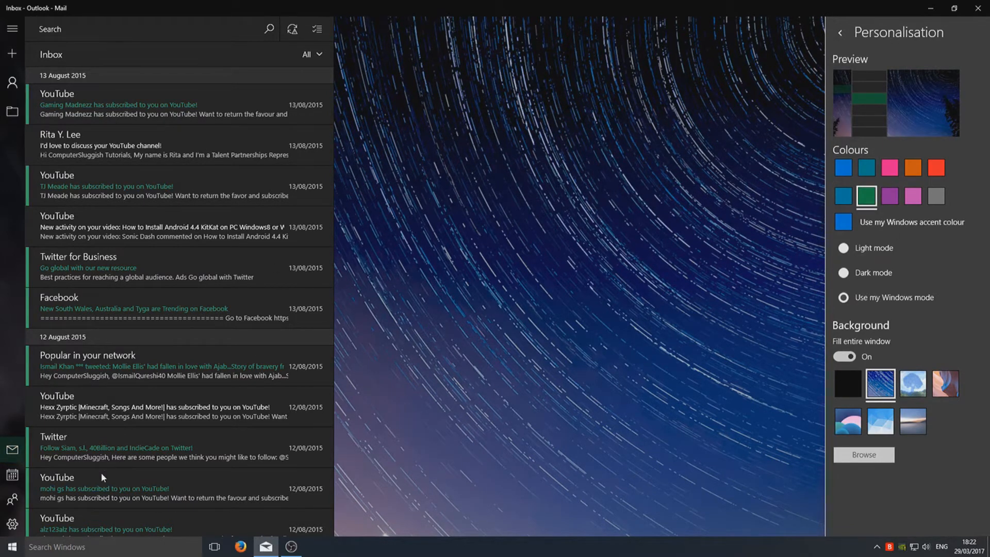
{"action": "mouse_move", "coordinate": [386, 249]}
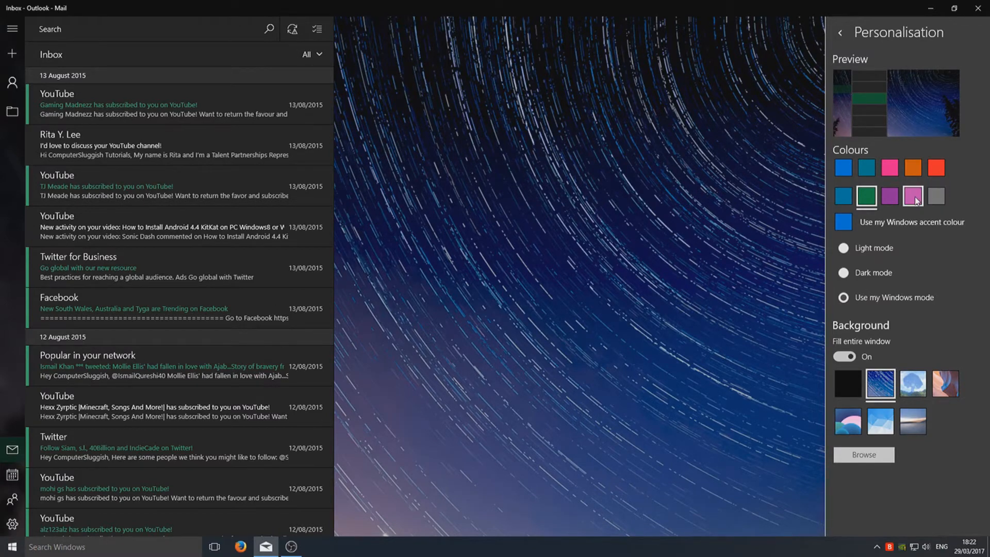
{"action": "left_click", "coordinate": [912, 196]}
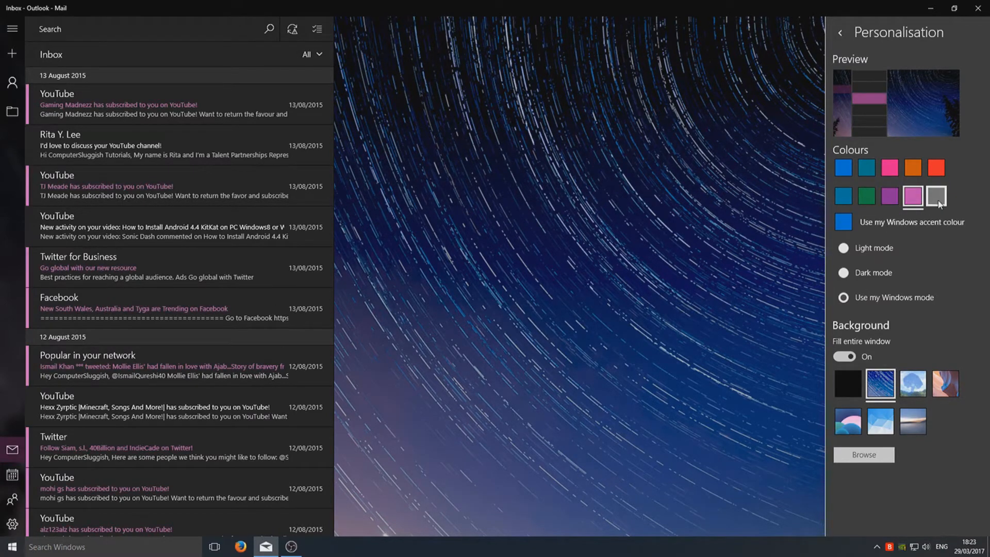
{"action": "left_click", "coordinate": [936, 196]}
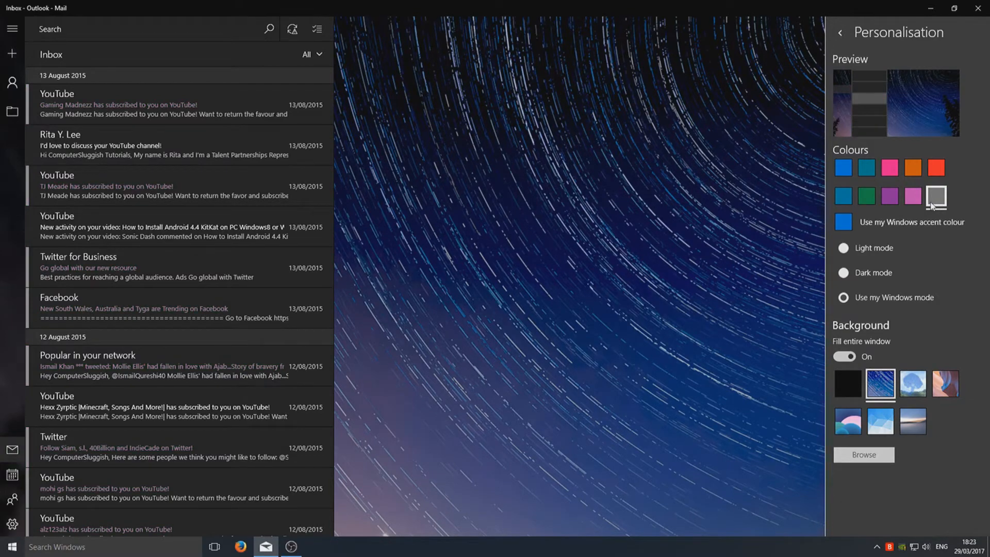
{"action": "left_click", "coordinate": [865, 196]}
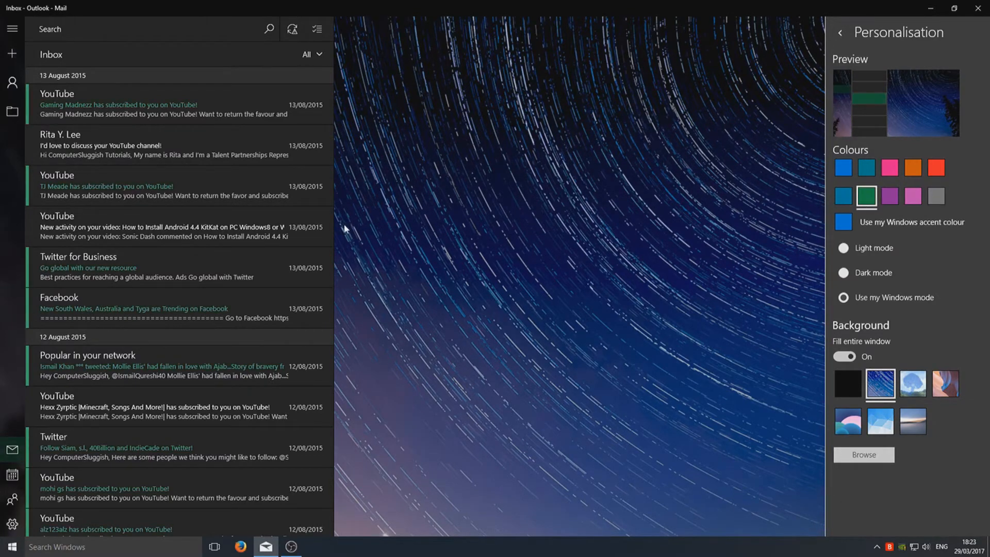
{"action": "mouse_move", "coordinate": [299, 257]}
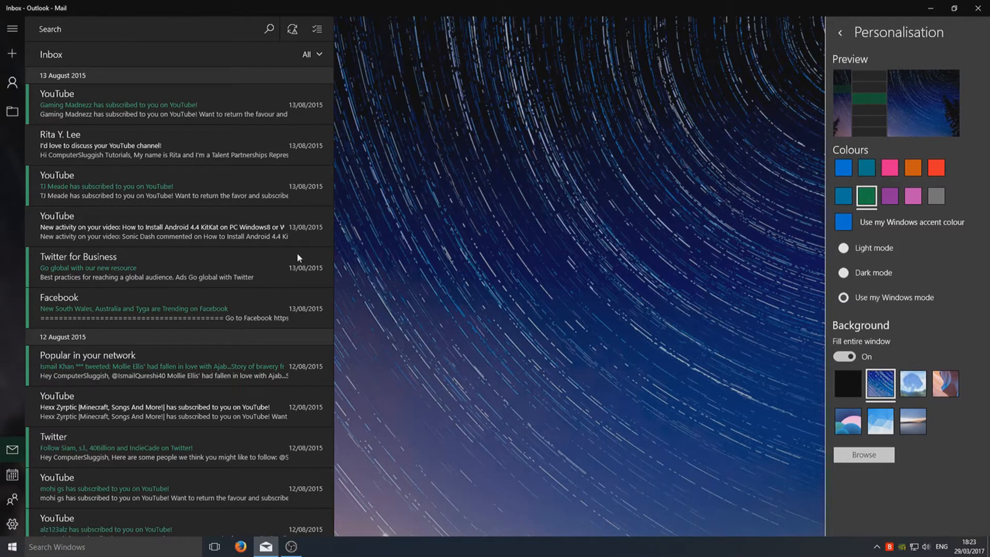
{"action": "mouse_move", "coordinate": [867, 315]}
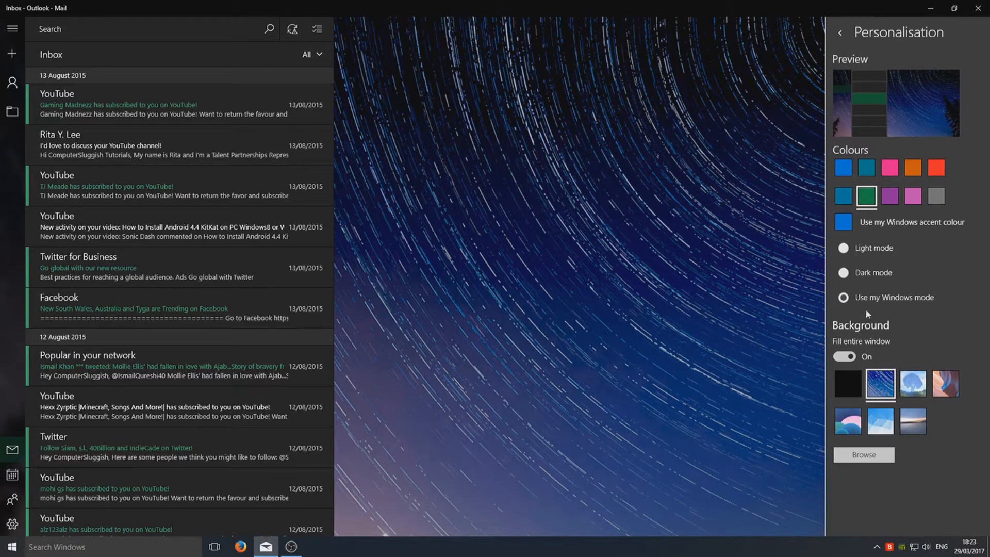
Compare Light and Dark modes and leave the app in Dark mode with the green accent
{"action": "left_click", "coordinate": [844, 247]}
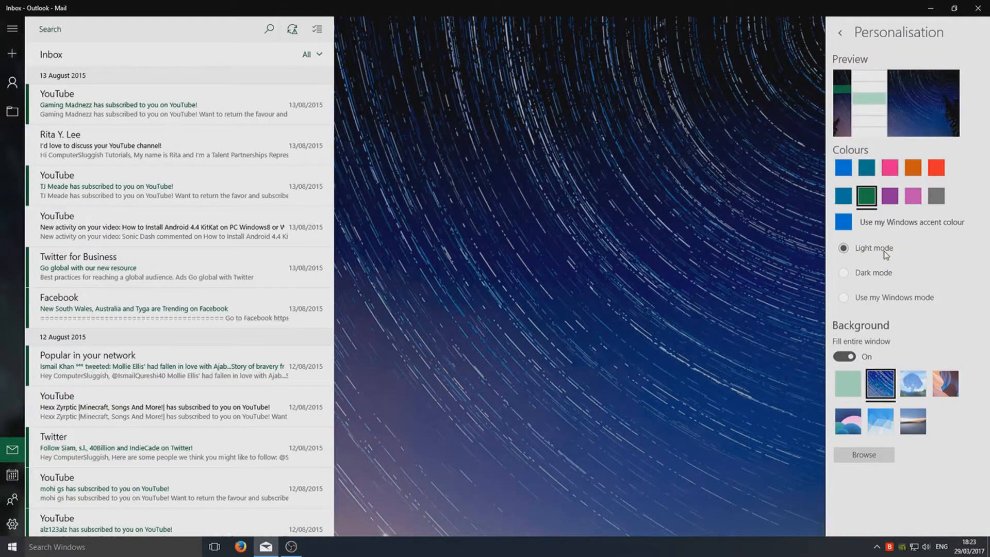
{"action": "mouse_move", "coordinate": [628, 221]}
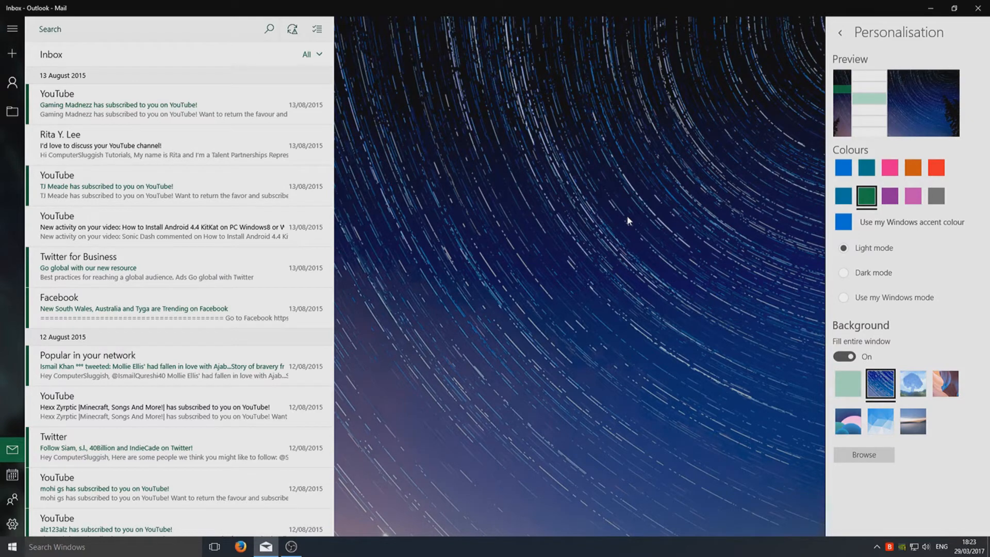
{"action": "left_click", "coordinate": [844, 272]}
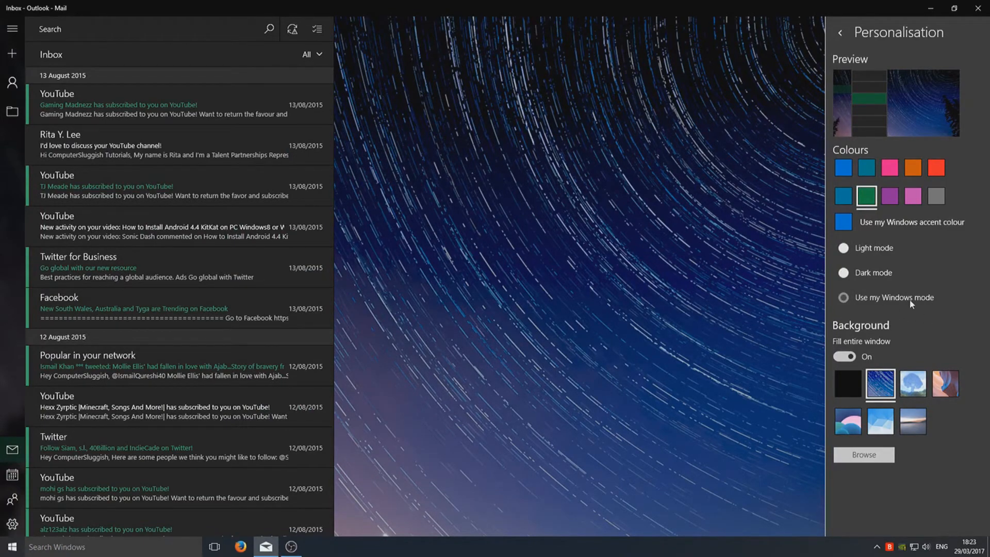
{"action": "mouse_move", "coordinate": [873, 281]}
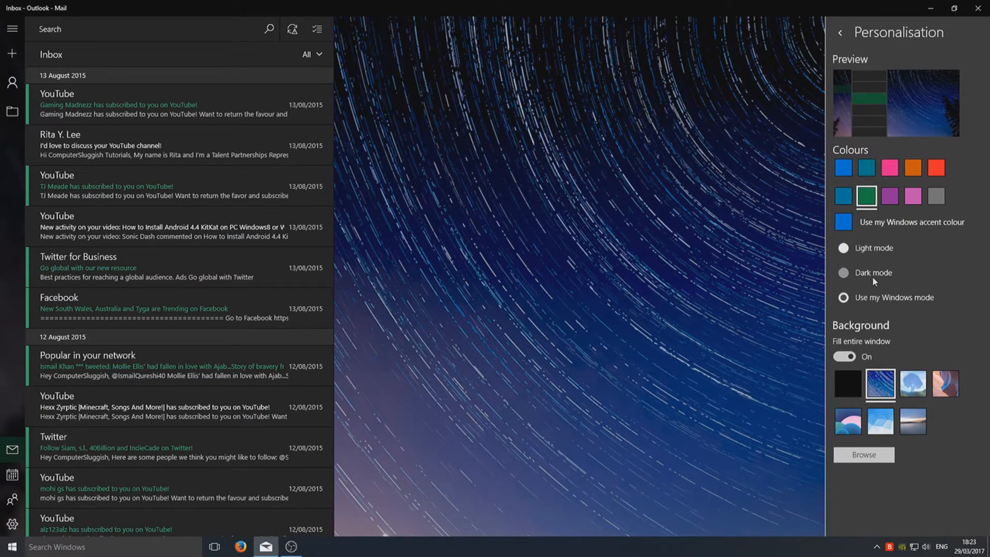
{"action": "left_click", "coordinate": [843, 272]}
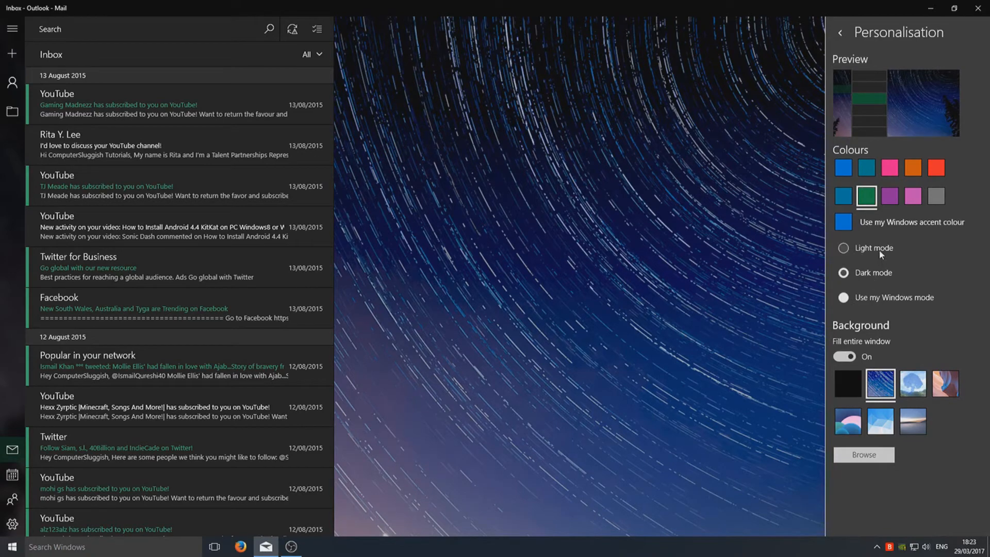
{"action": "left_click", "coordinate": [843, 247]}
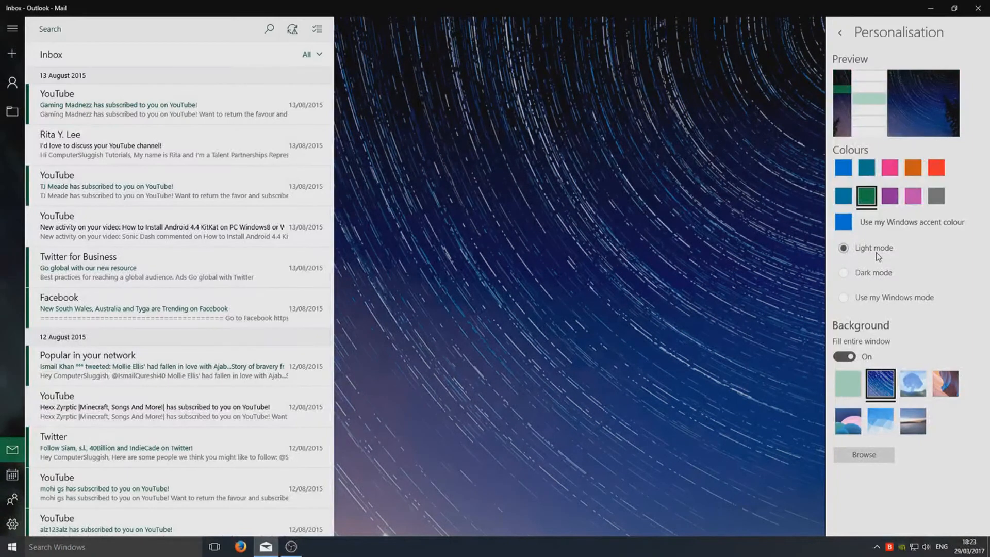
{"action": "left_click", "coordinate": [844, 273]}
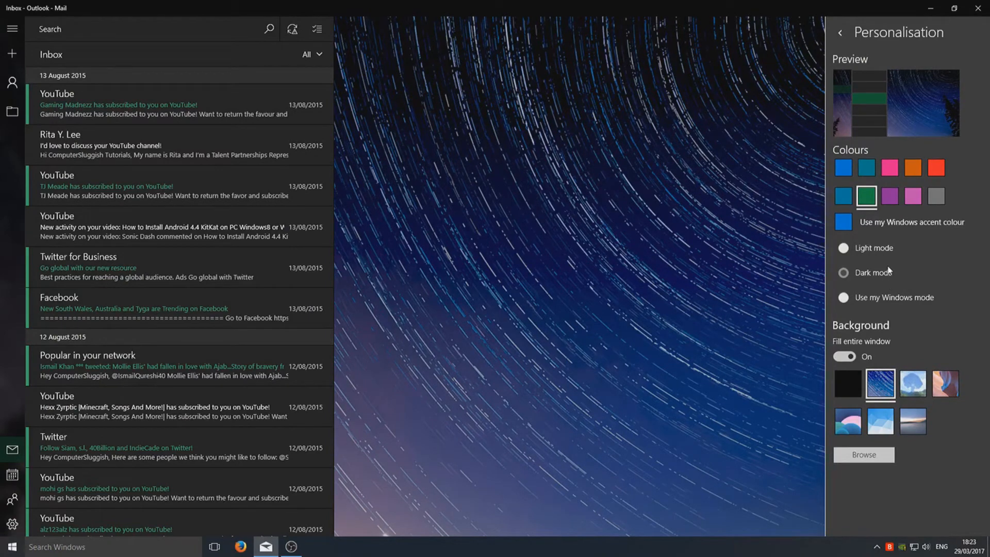
{"action": "left_click", "coordinate": [844, 273]}
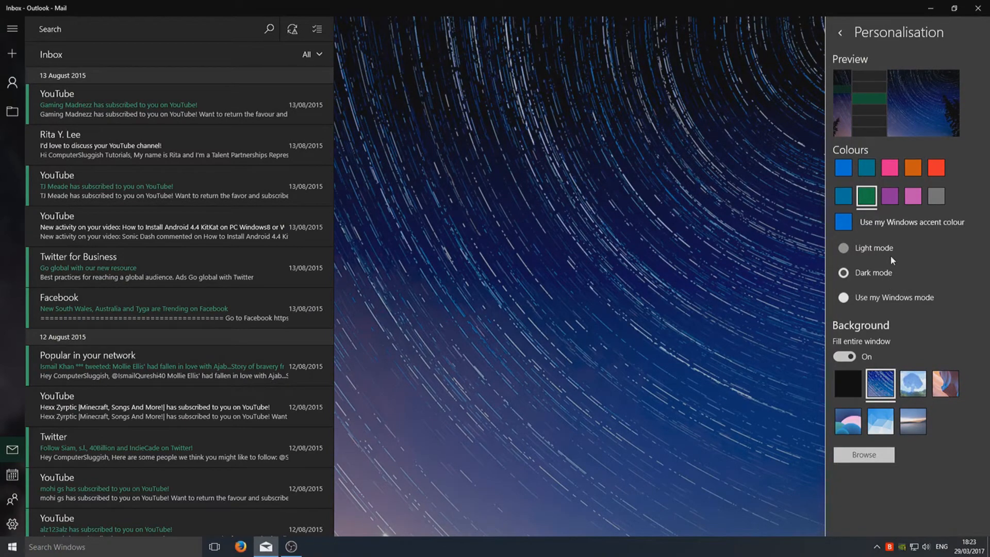
{"action": "mouse_move", "coordinate": [880, 378]}
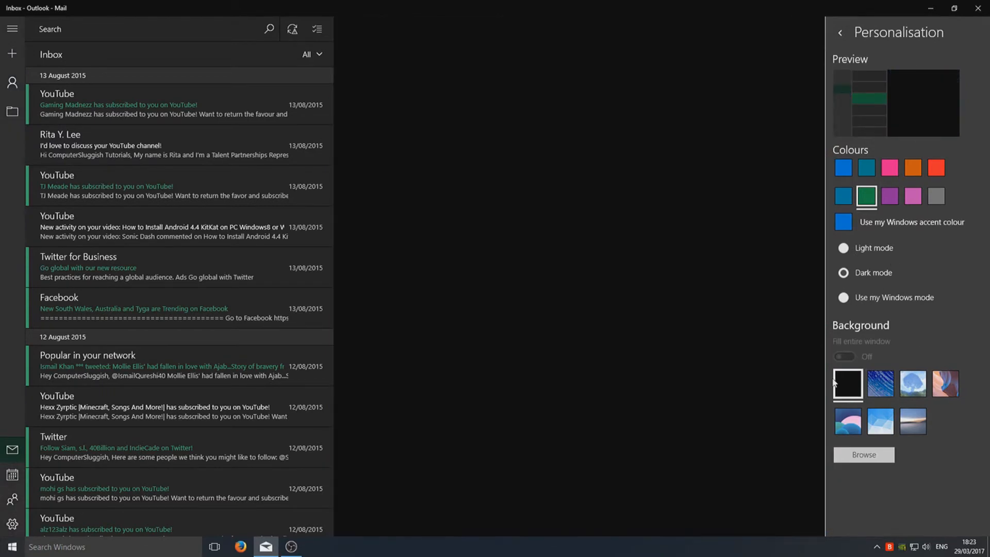
{"action": "mouse_move", "coordinate": [648, 363]}
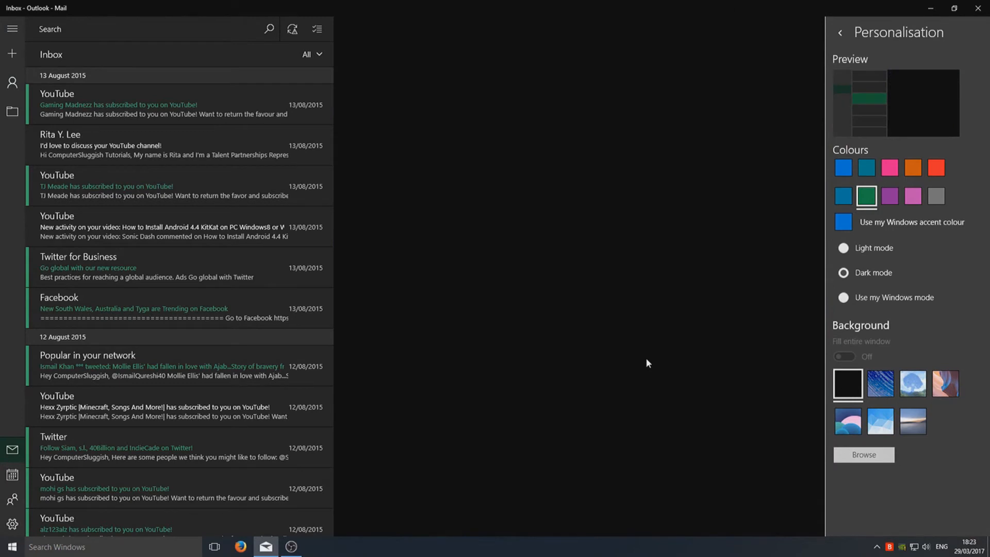
{"action": "mouse_move", "coordinate": [358, 5]}
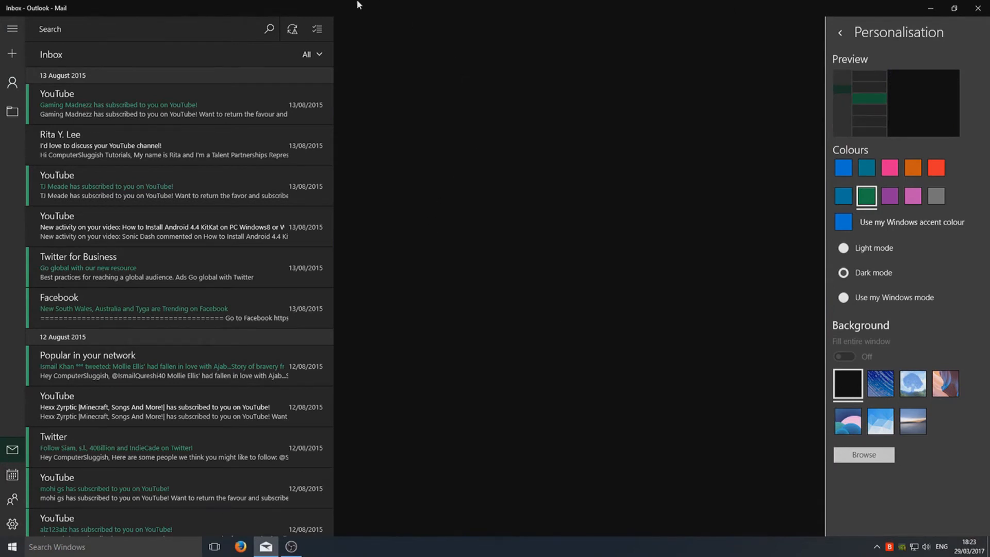
{"action": "mouse_move", "coordinate": [624, 167]}
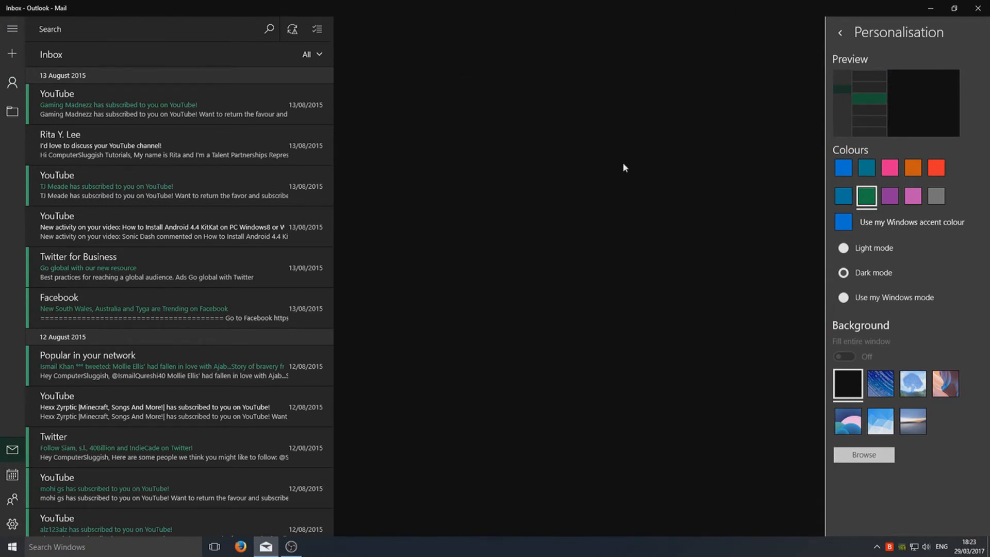
{"action": "mouse_move", "coordinate": [558, 101]}
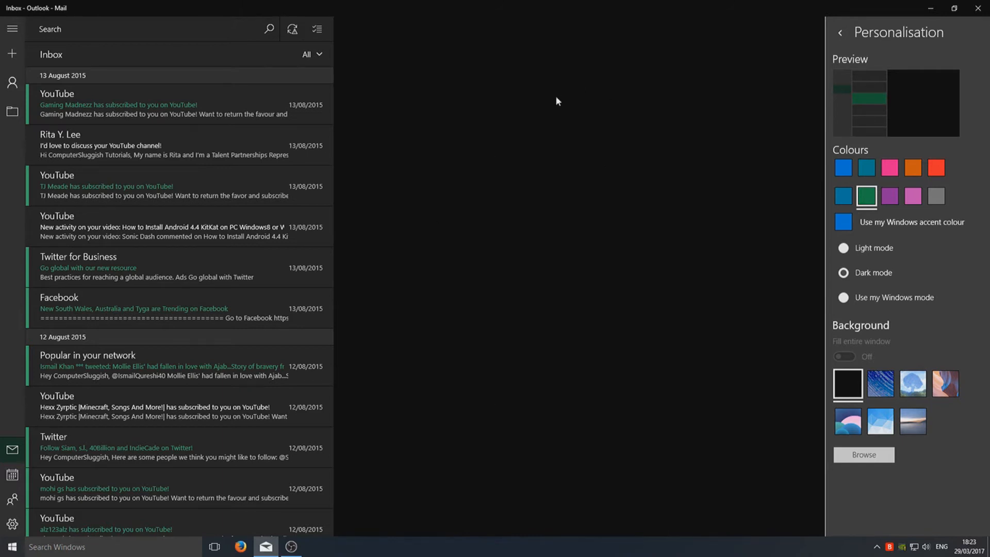
{"action": "mouse_move", "coordinate": [743, 358]}
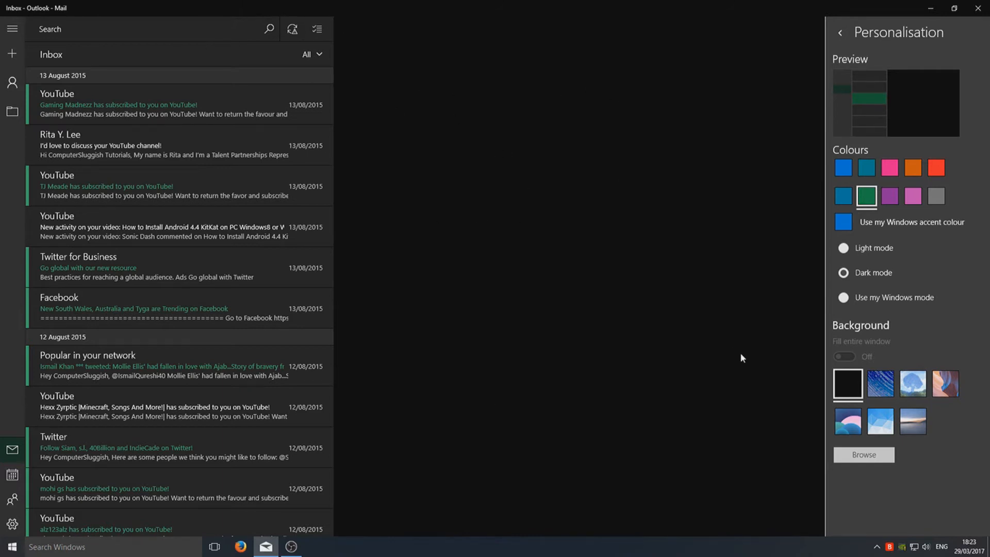
Try the hills, blurred lake and star-trail backgrounds, then keep the tree-and-lake landscape
{"action": "left_click", "coordinate": [913, 384]}
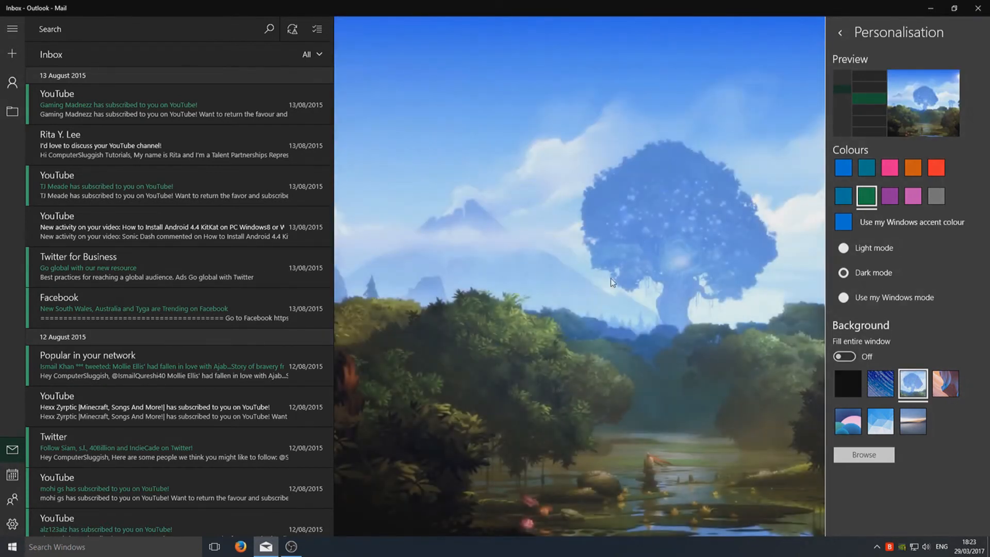
{"action": "mouse_move", "coordinate": [880, 420]}
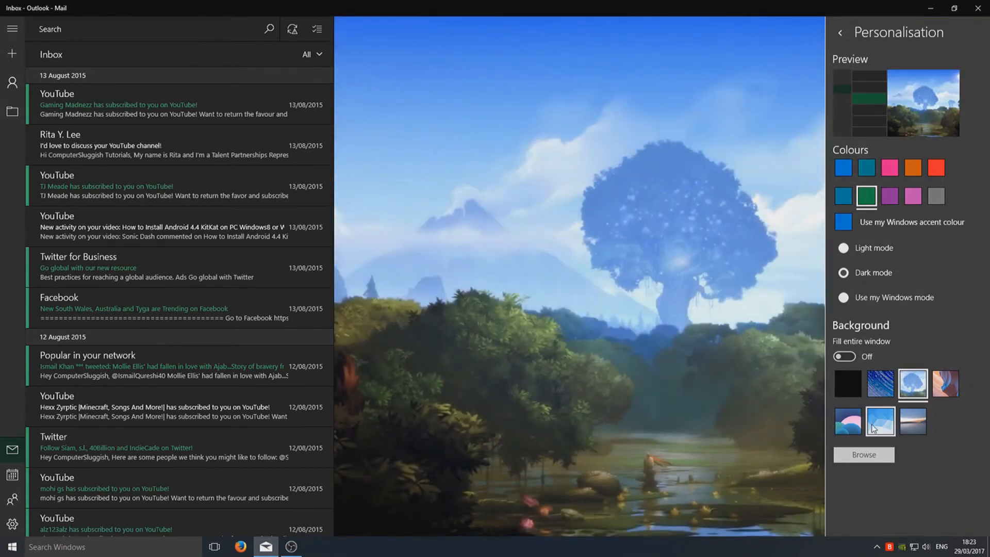
{"action": "left_click", "coordinate": [848, 421]}
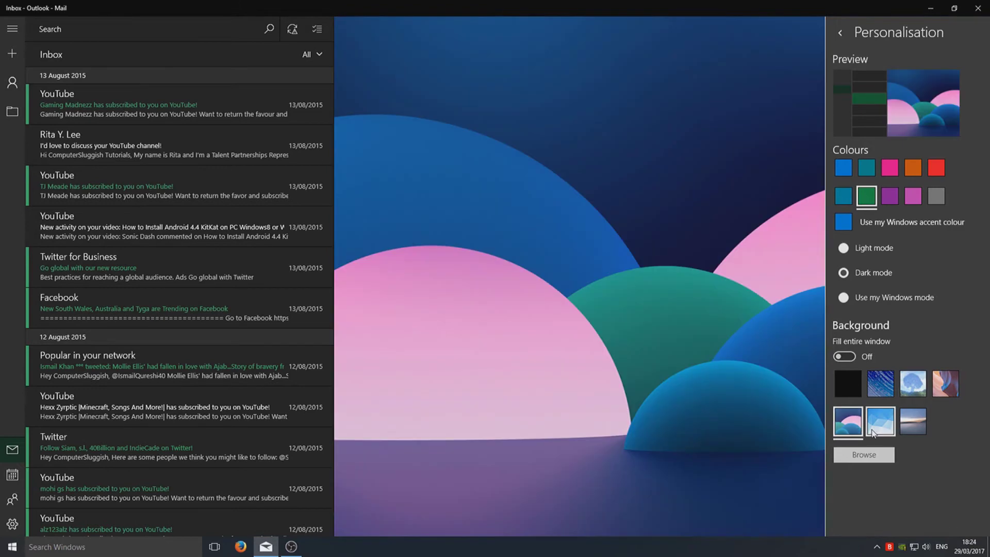
{"action": "left_click", "coordinate": [912, 420]}
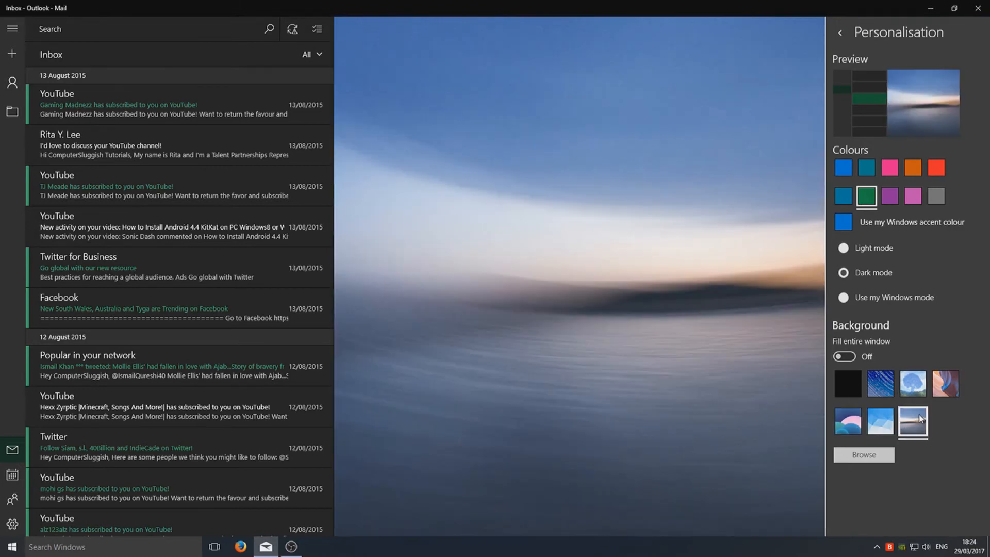
{"action": "mouse_move", "coordinate": [719, 241]}
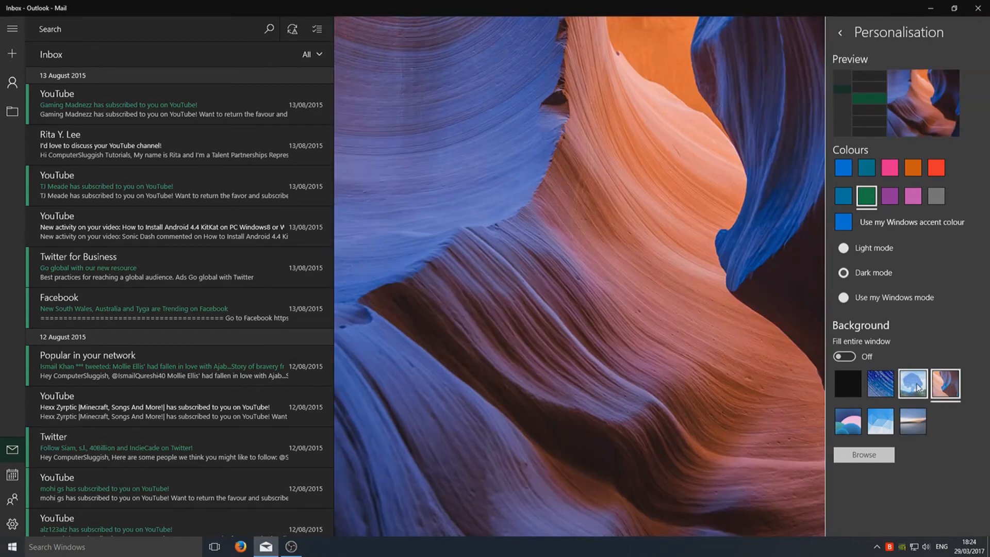
{"action": "left_click", "coordinate": [880, 384]}
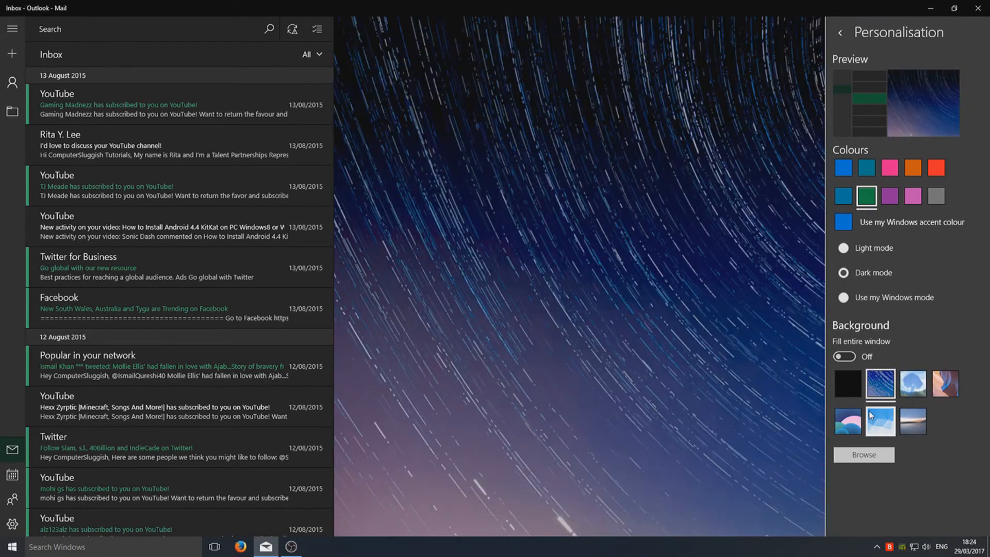
{"action": "left_click", "coordinate": [913, 422]}
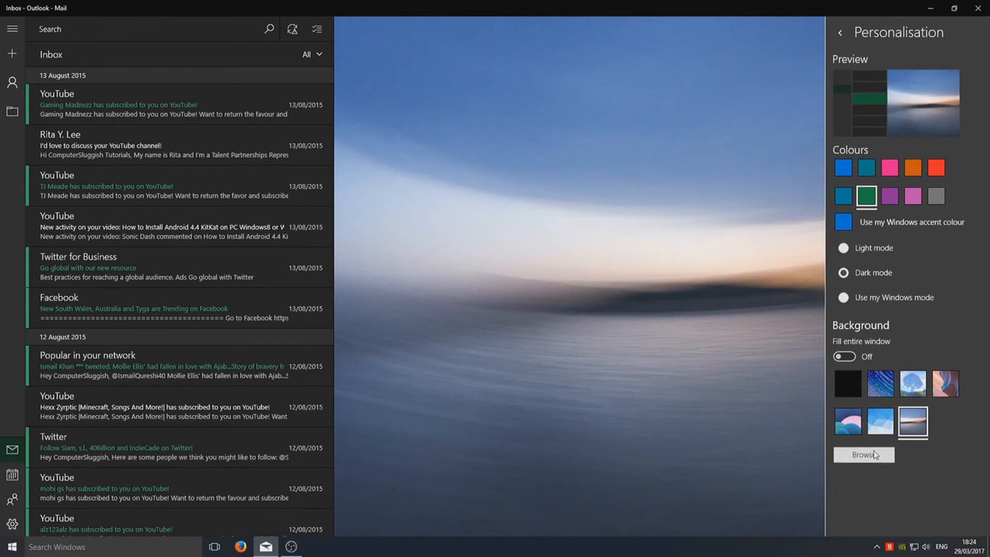
{"action": "mouse_move", "coordinate": [693, 442]}
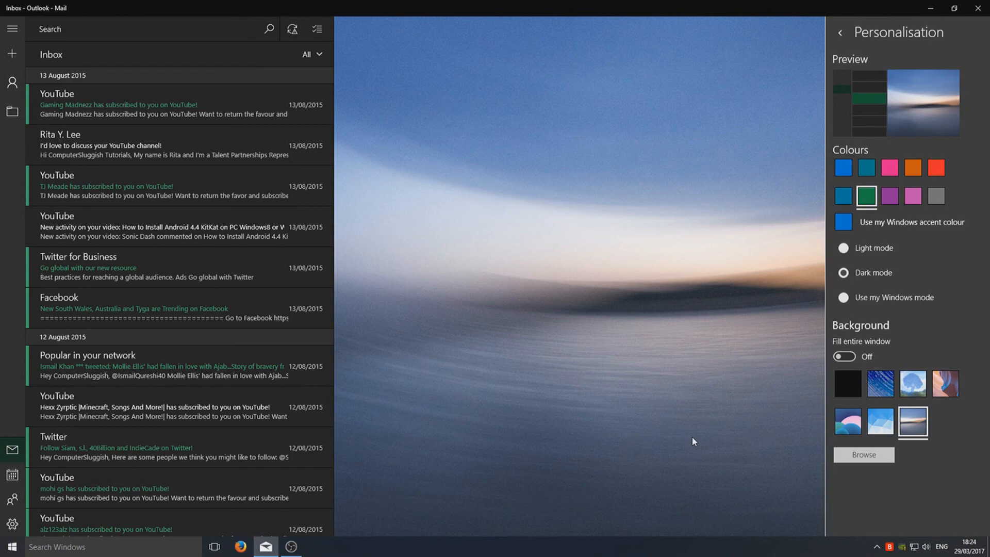
{"action": "left_click", "coordinate": [911, 384]}
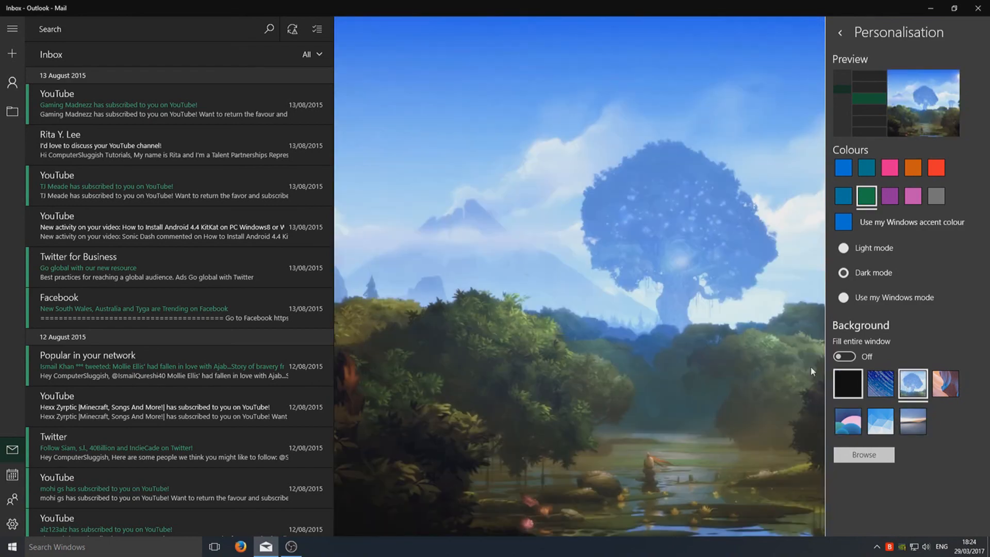